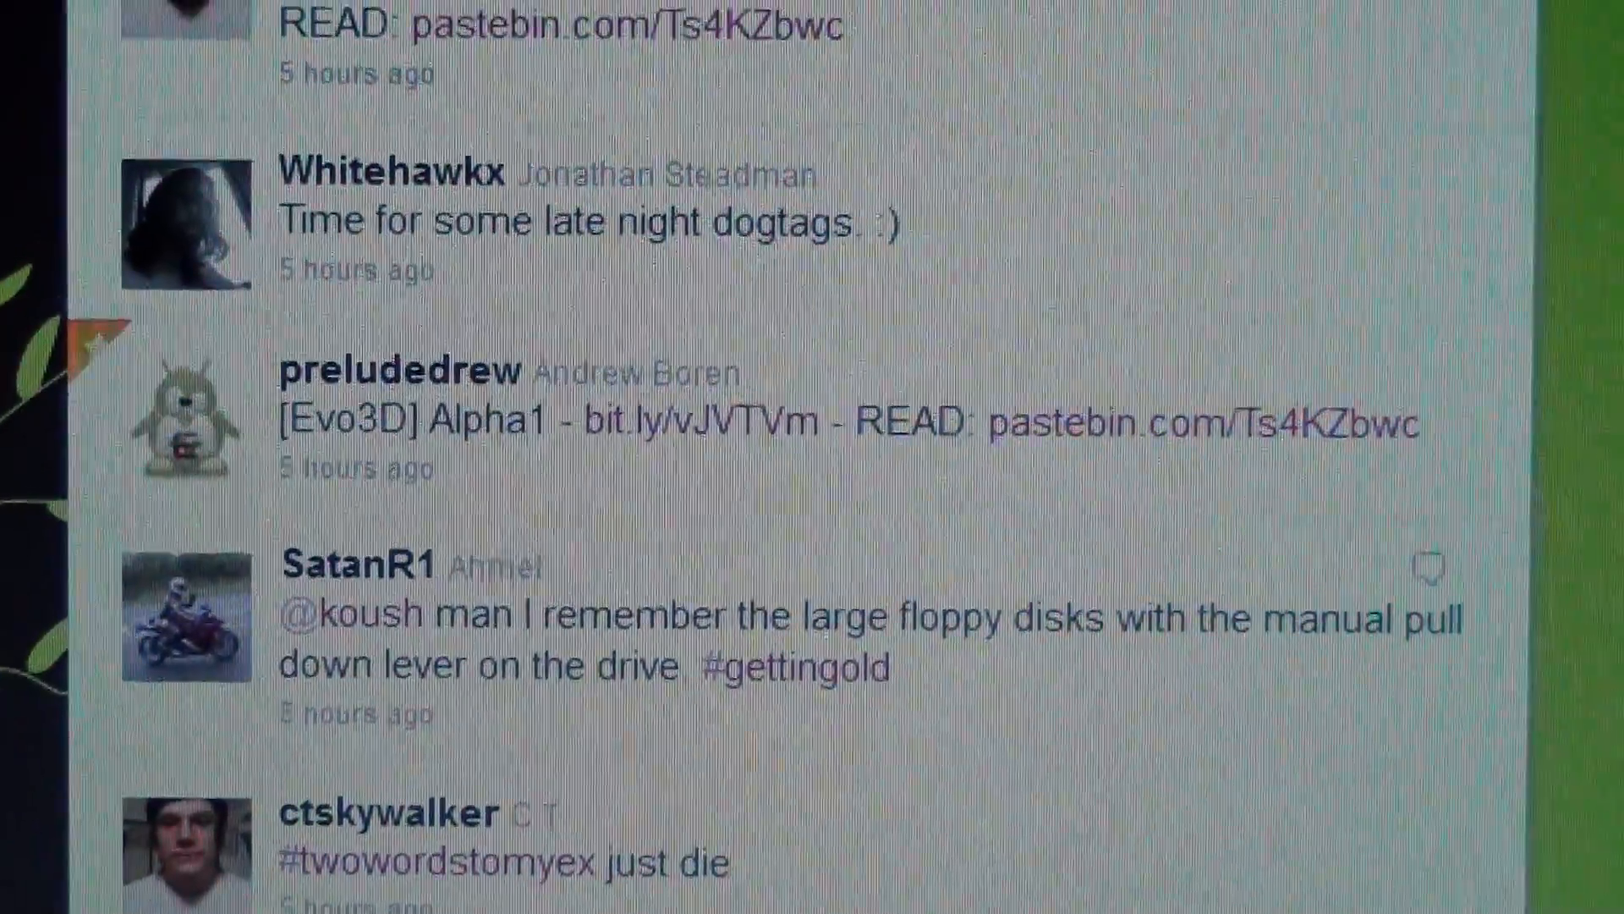
{"action": "scroll", "scroll_direction": "down", "scroll_amount": 3}
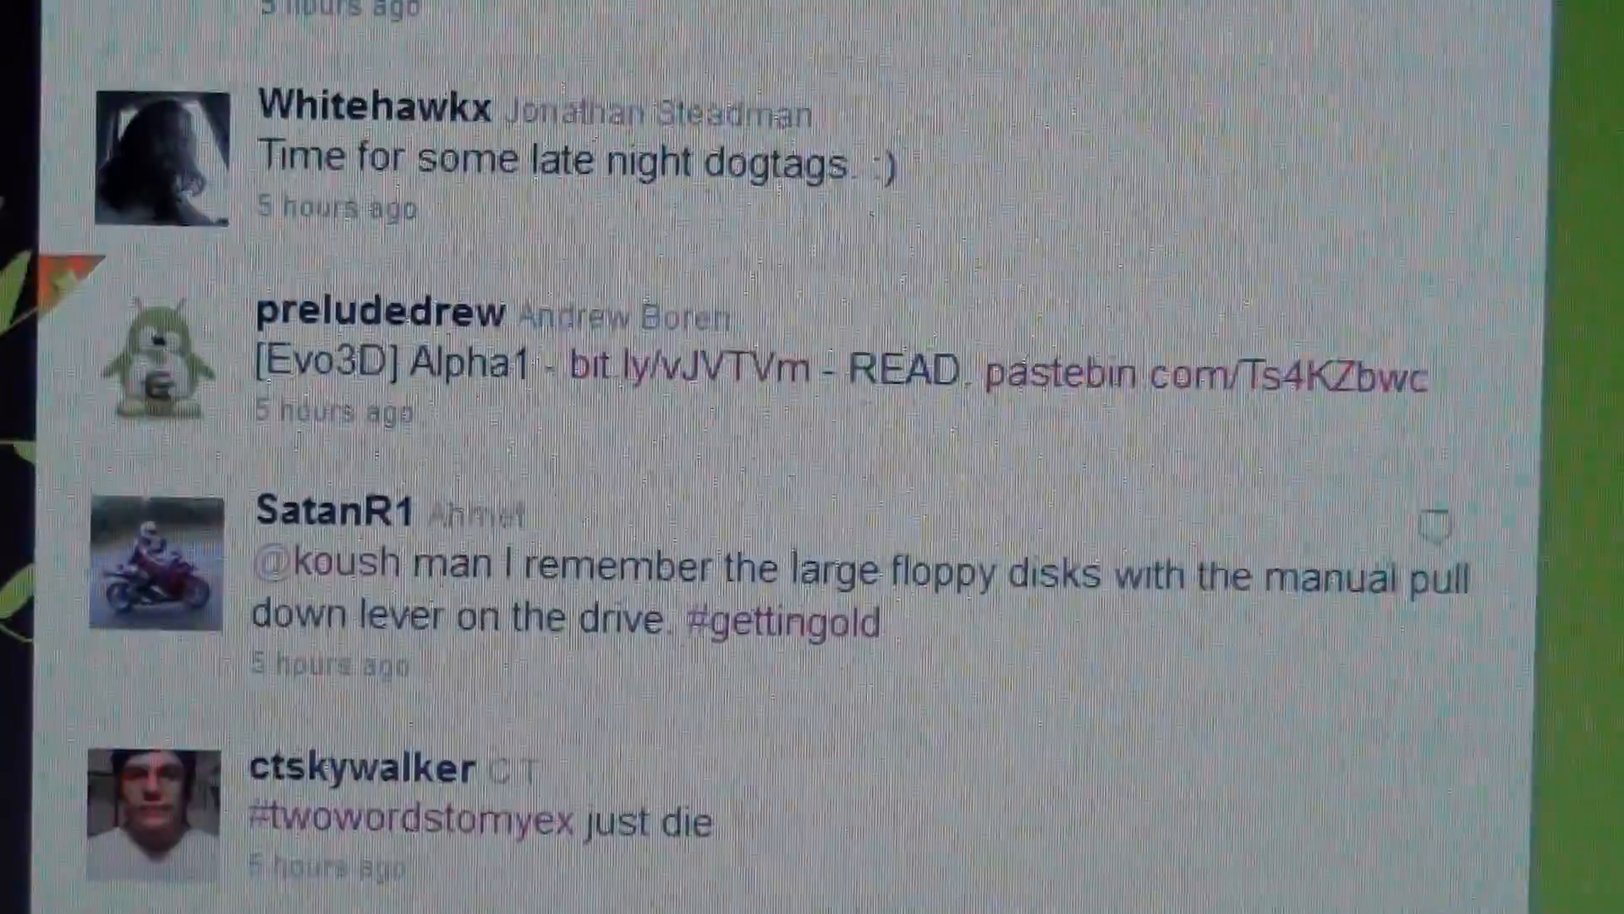
{"action": "scroll", "scroll_direction": "up", "scroll_amount": 3}
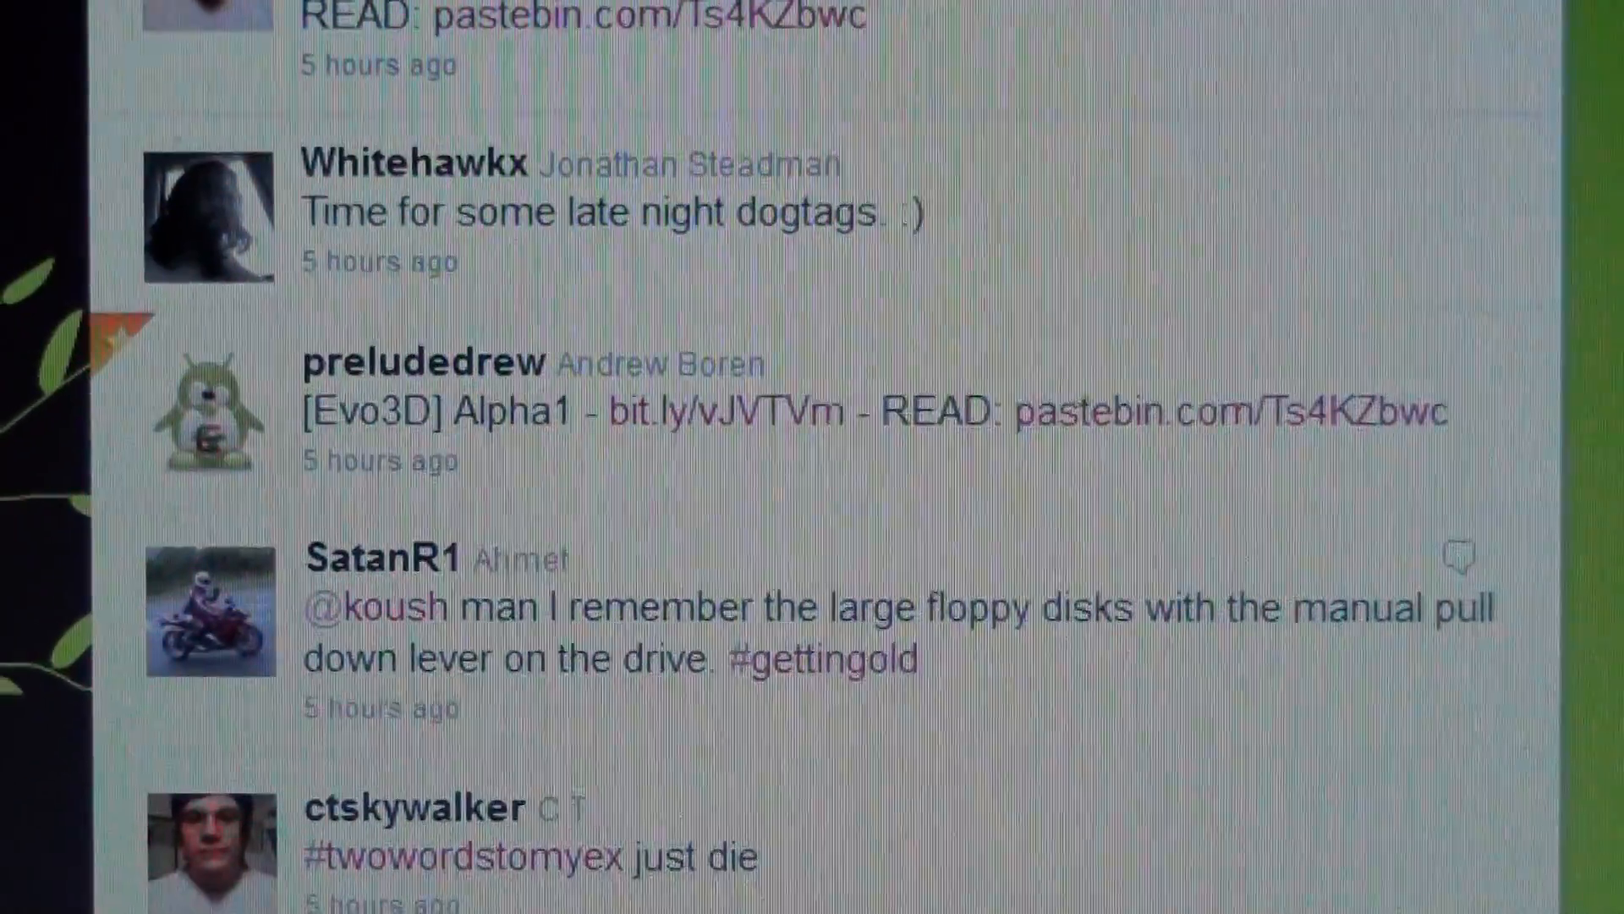